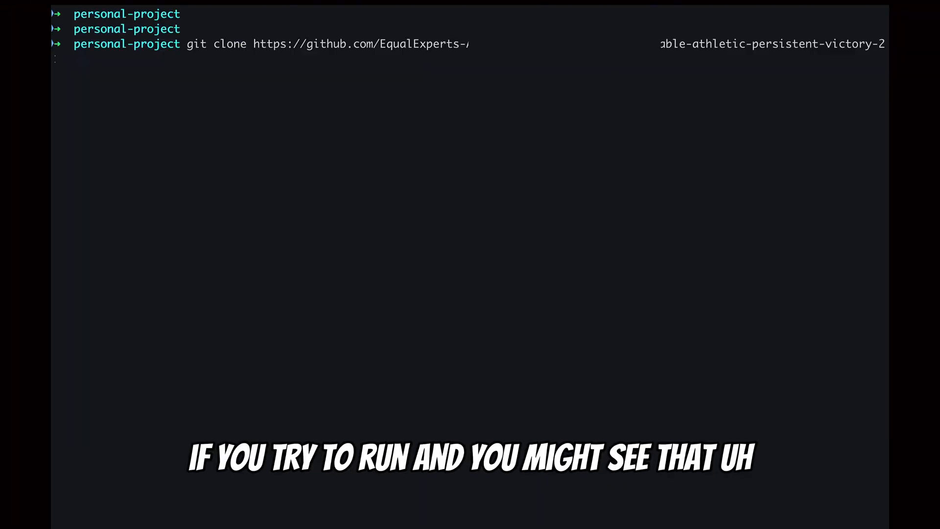
# - Run git clone and authenticate as 'sunny-shaw' with a password, which GitHub rejects
pyautogui.press('Return')
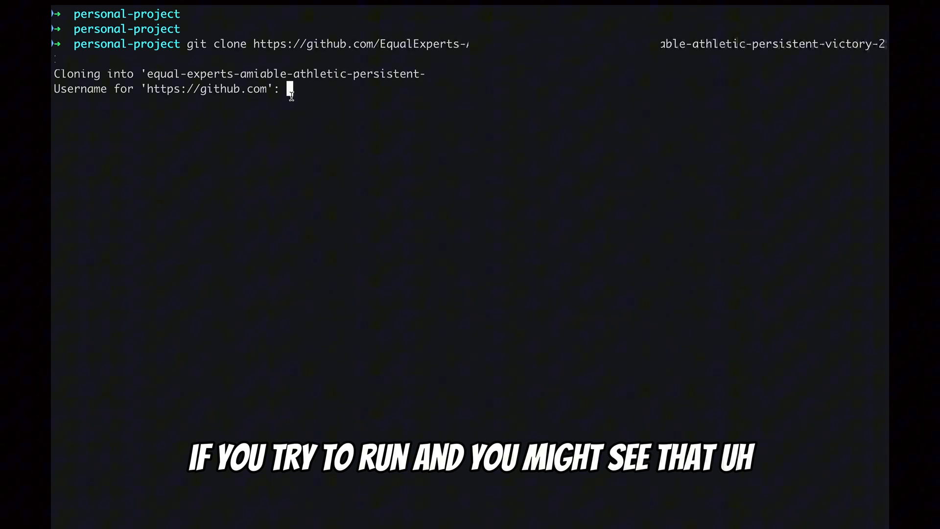
pyautogui.write('sun')
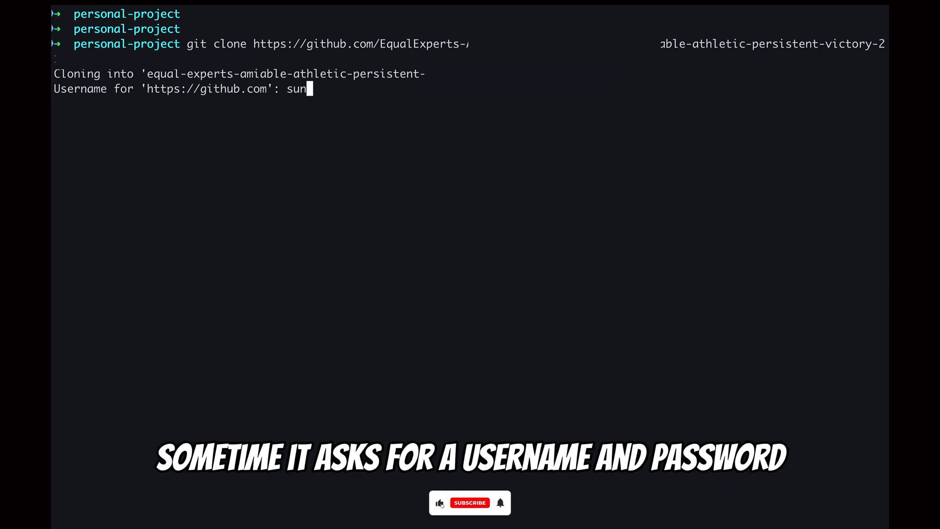
pyautogui.write('ny-shaw')
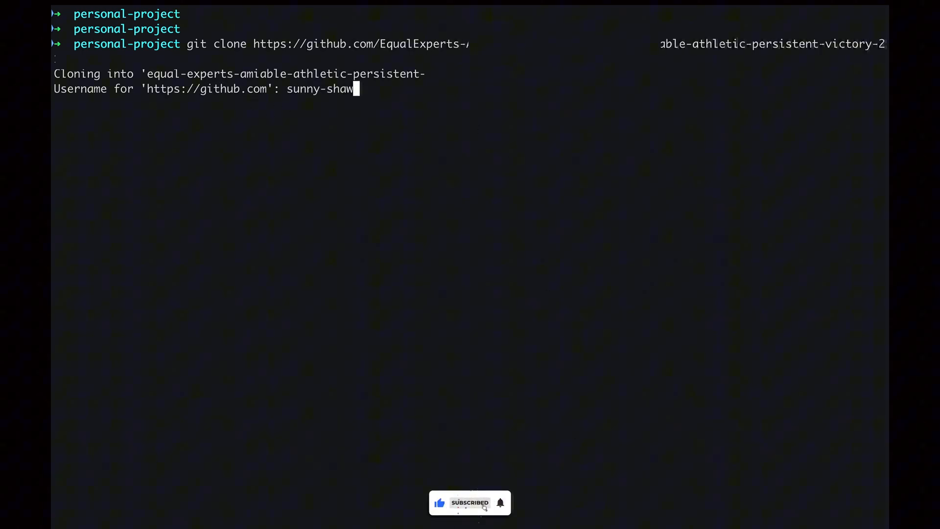
pyautogui.press('Return')
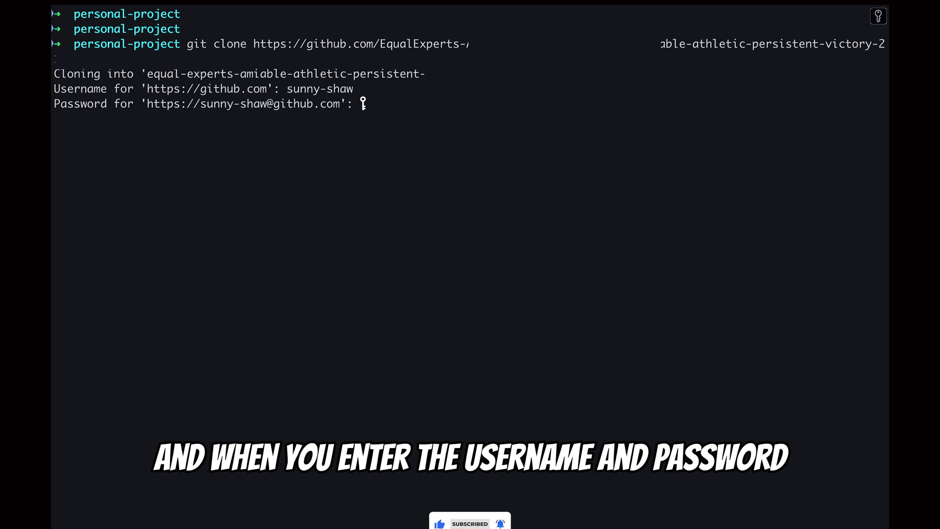
pyautogui.press('Return')
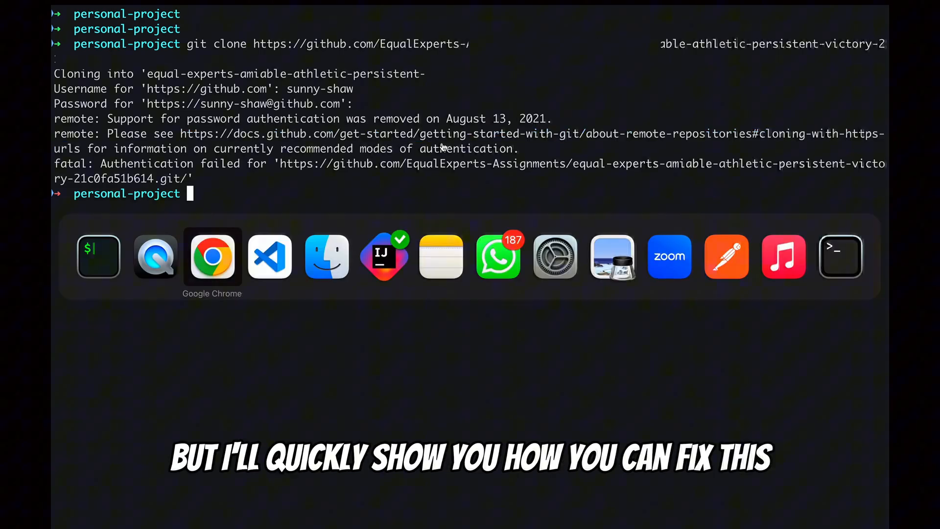
# - From the GitHub avatar menu, go to Settings and then Developer settings
pyautogui.click(212, 257)
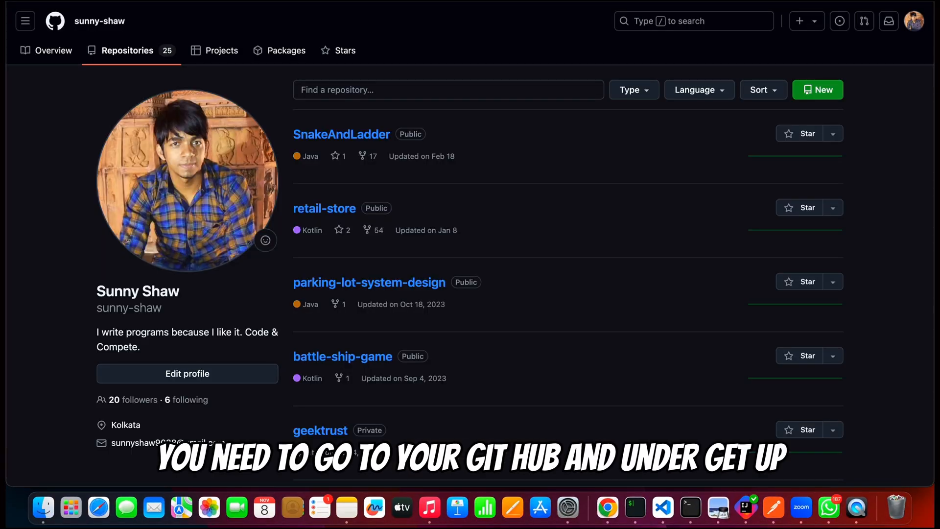
pyautogui.click(914, 20)
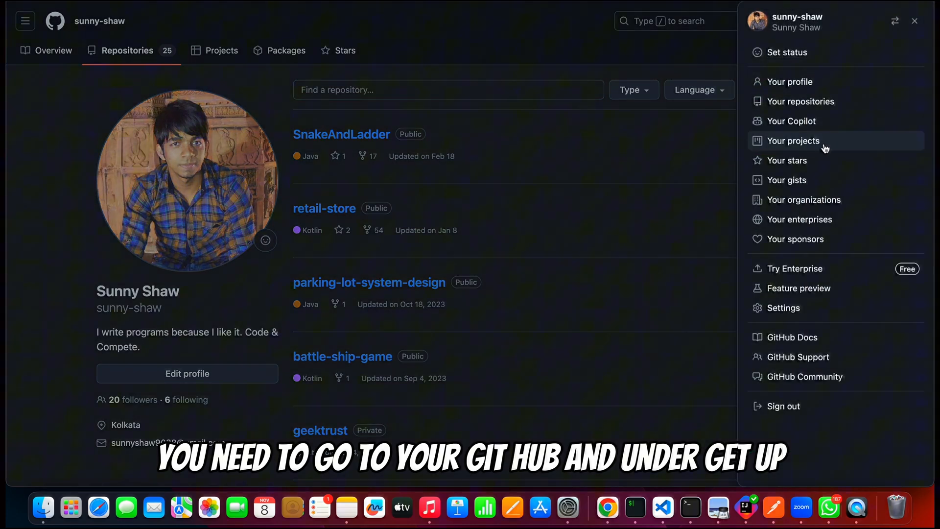
pyautogui.moveTo(792, 337)
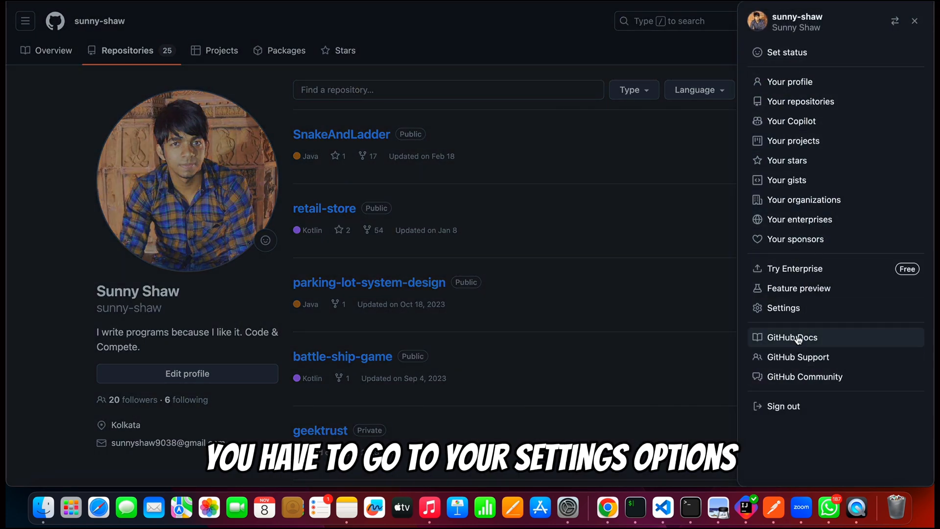
pyautogui.click(784, 308)
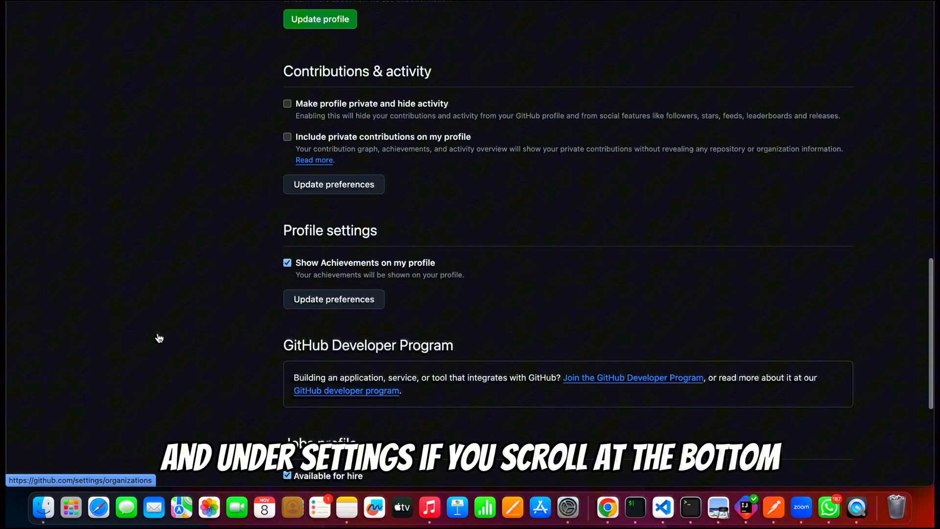
pyautogui.scroll(3)
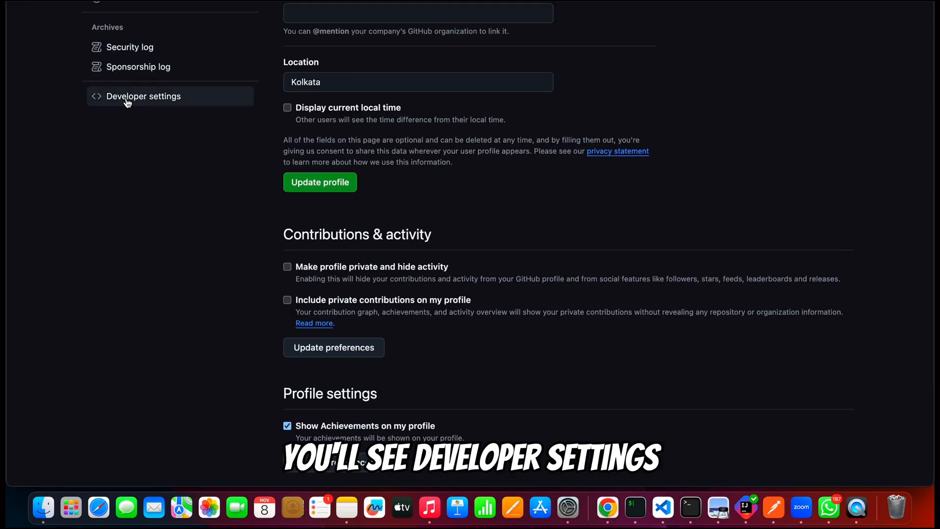
pyautogui.click(143, 96)
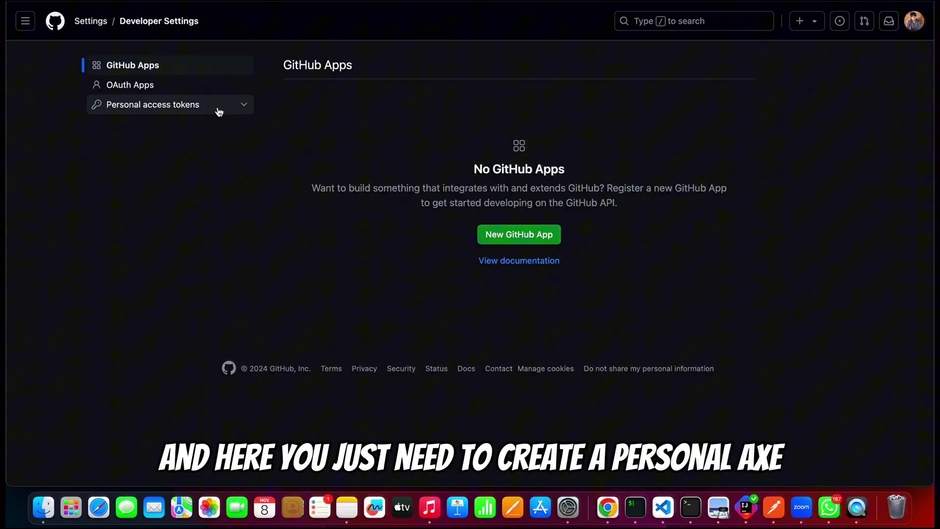
# - Go to Tokens (classic) and choose Generate new token (classic)
pyautogui.click(152, 105)
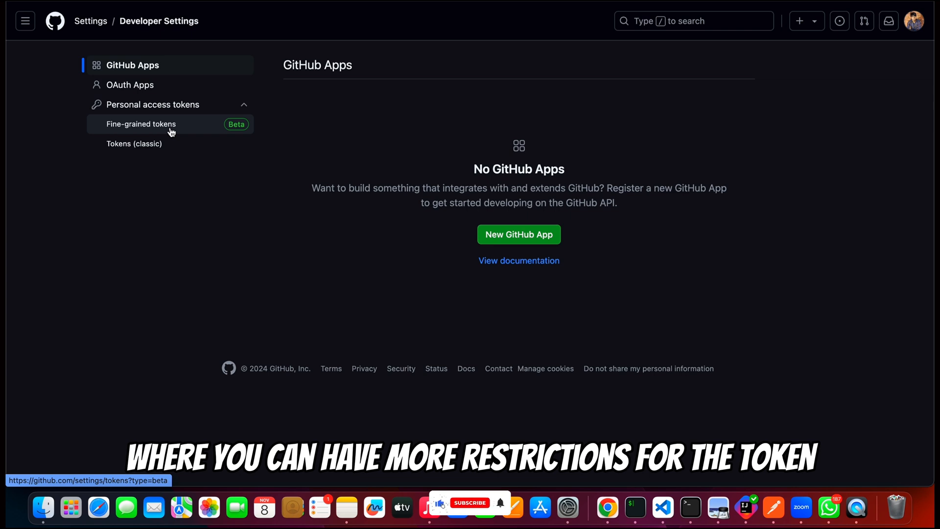
pyautogui.click(134, 143)
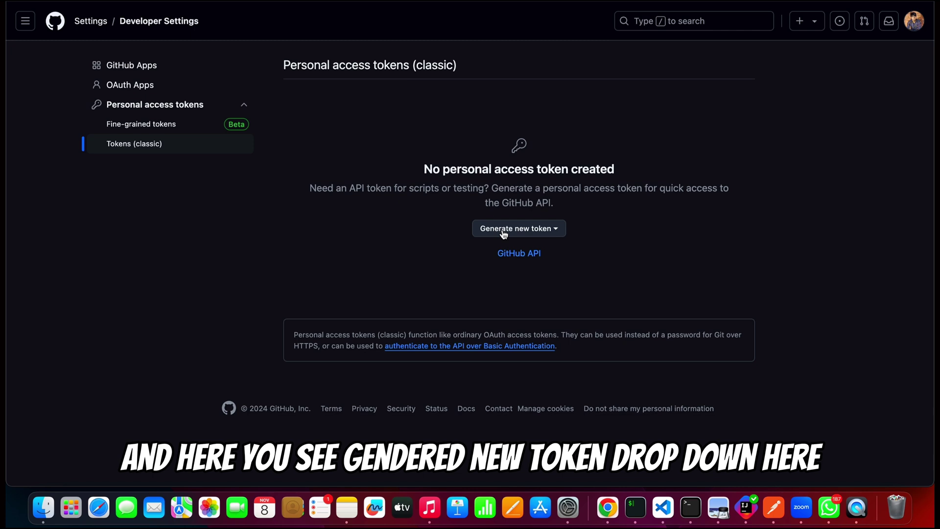
pyautogui.click(519, 229)
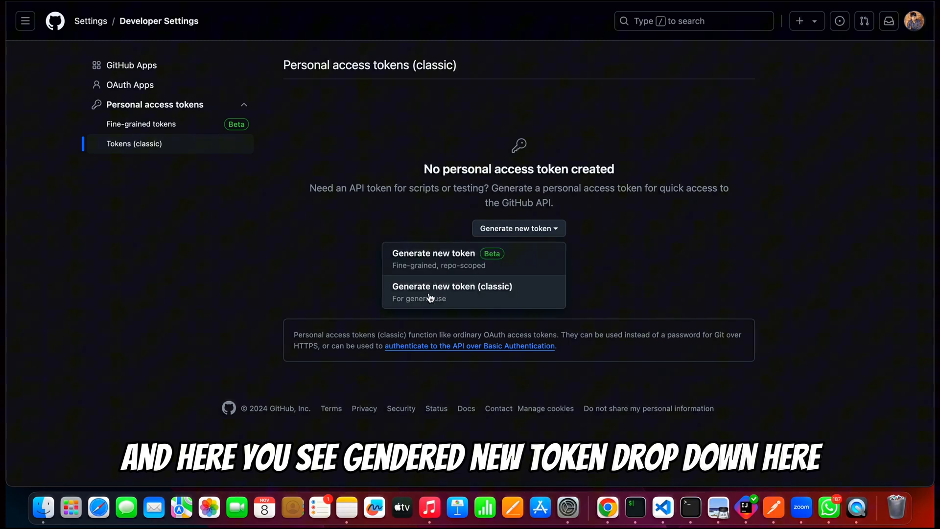
pyautogui.click(452, 286)
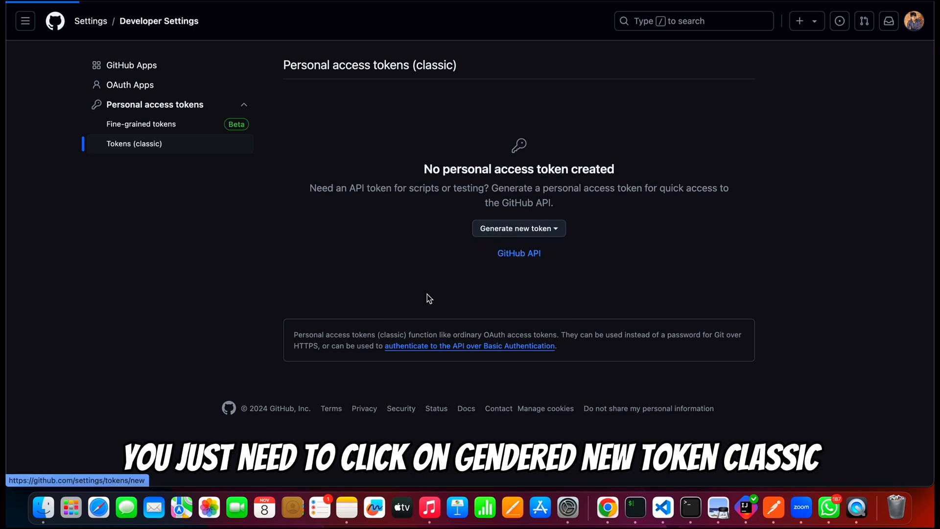
# - Name the new classic token 'Token' in the Note field
pyautogui.click(515, 228)
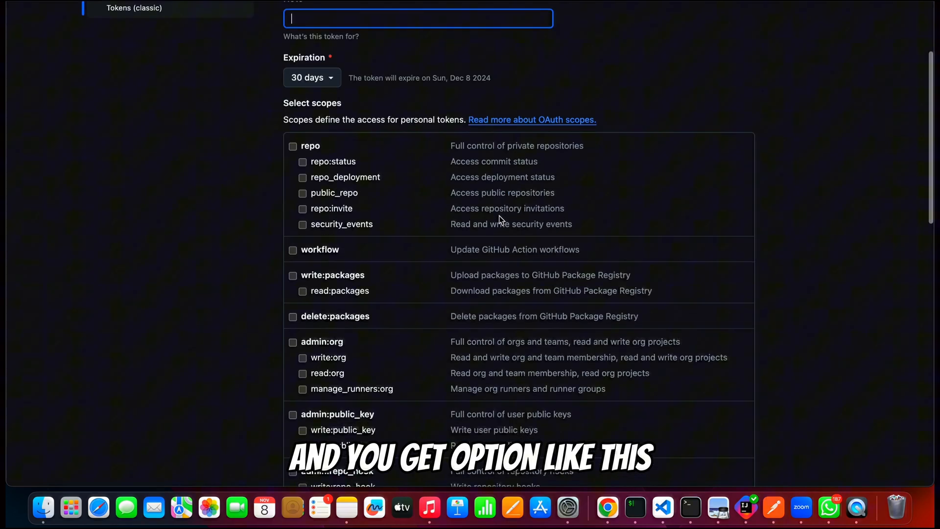
pyautogui.scroll(3)
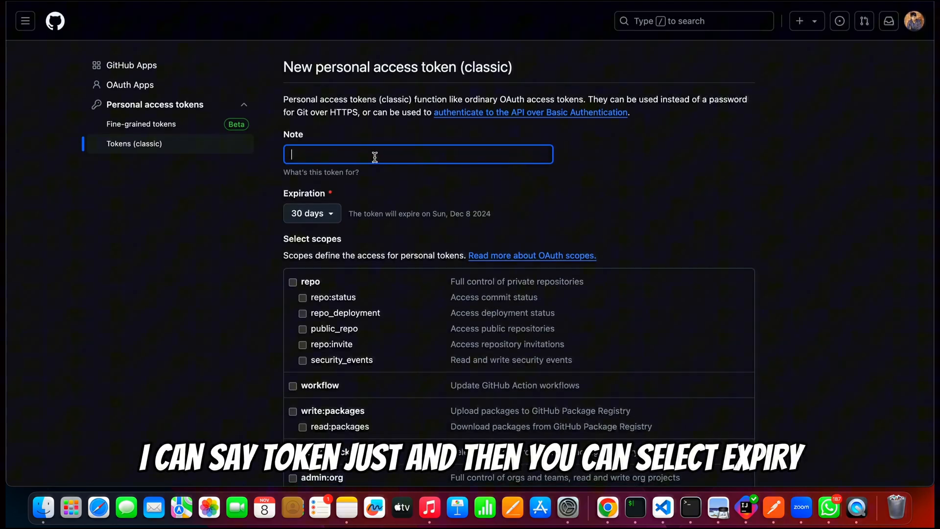
pyautogui.write('Token')
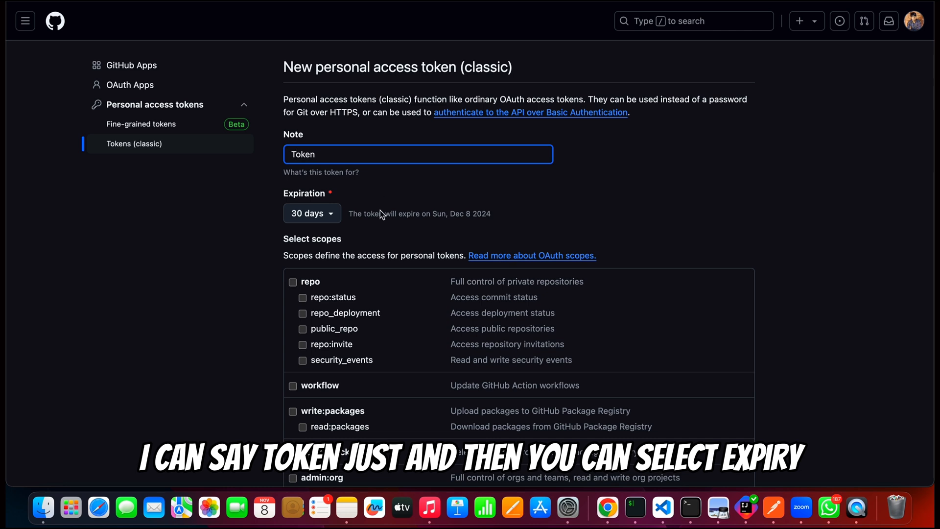
# - Give the token a custom expiration date of 16/11/2024
pyautogui.click(311, 212)
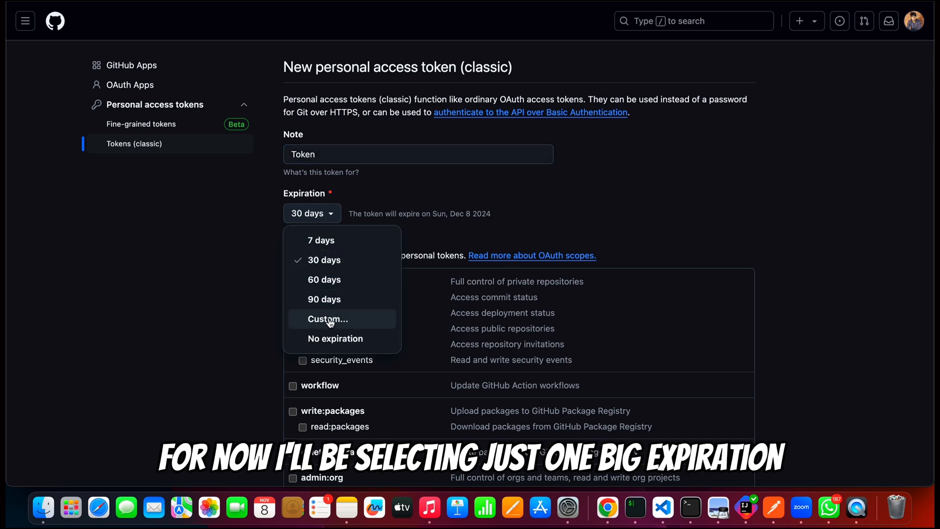
pyautogui.moveTo(336, 280)
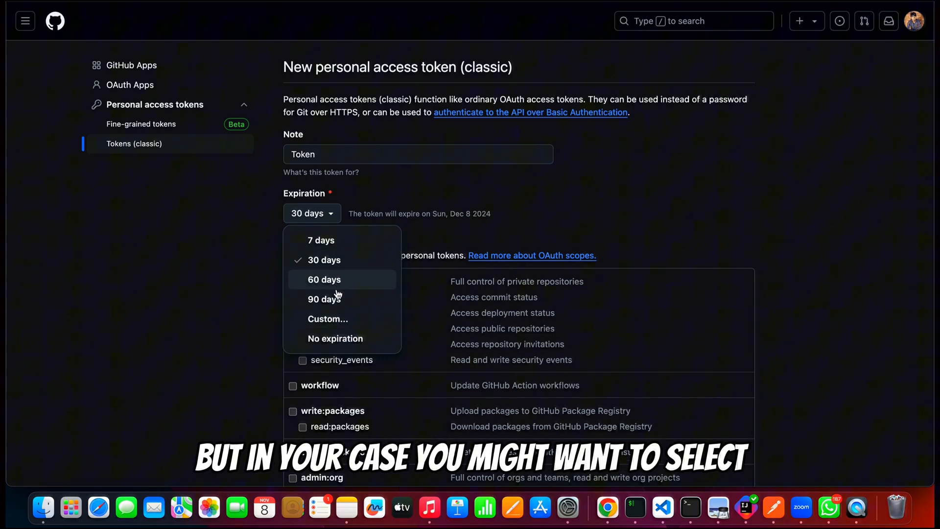
pyautogui.moveTo(325, 300)
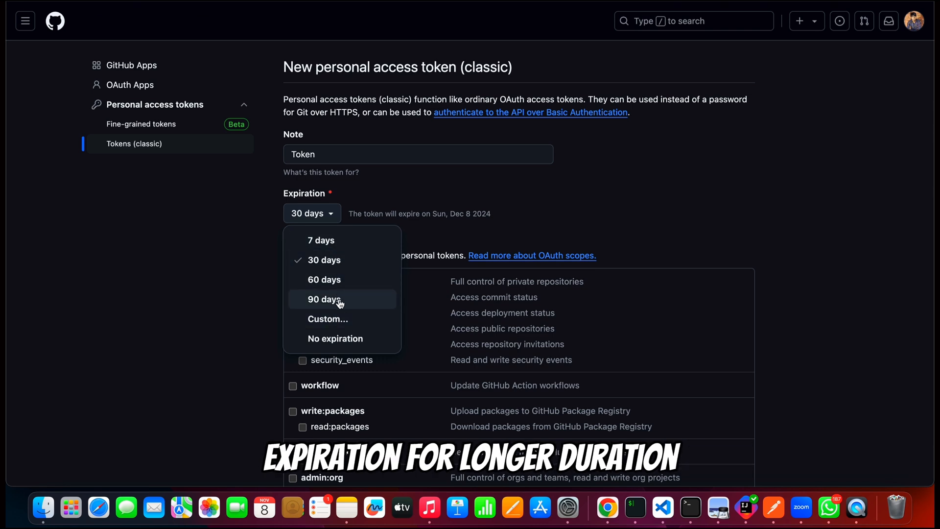
pyautogui.moveTo(336, 338)
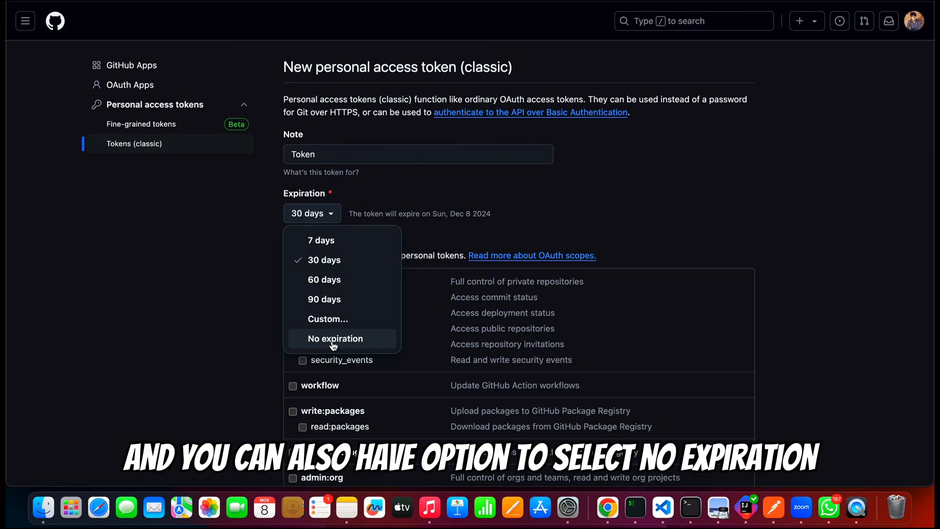
pyautogui.moveTo(324, 300)
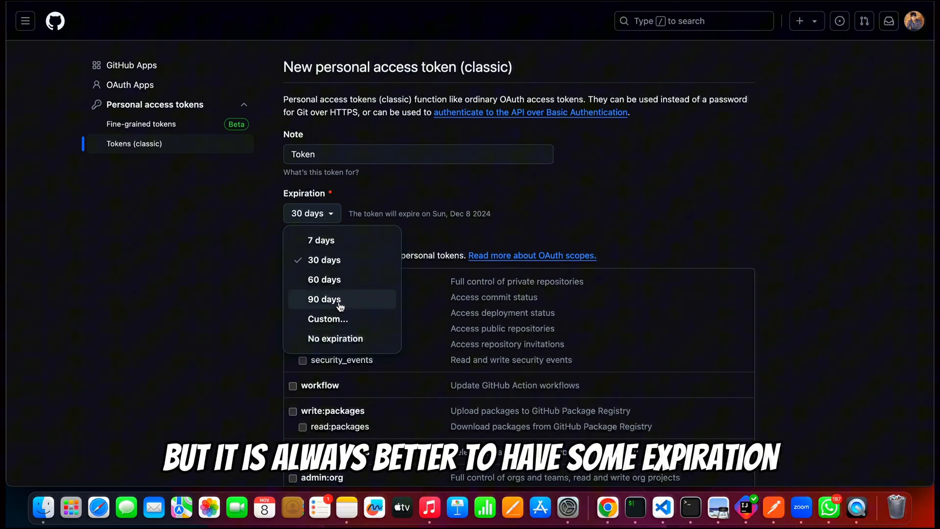
pyautogui.moveTo(352, 277)
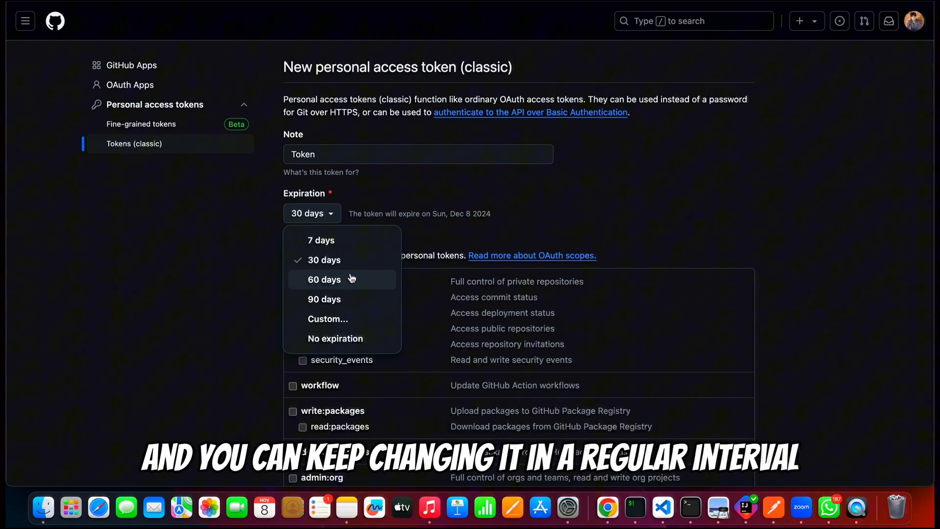
pyautogui.click(328, 318)
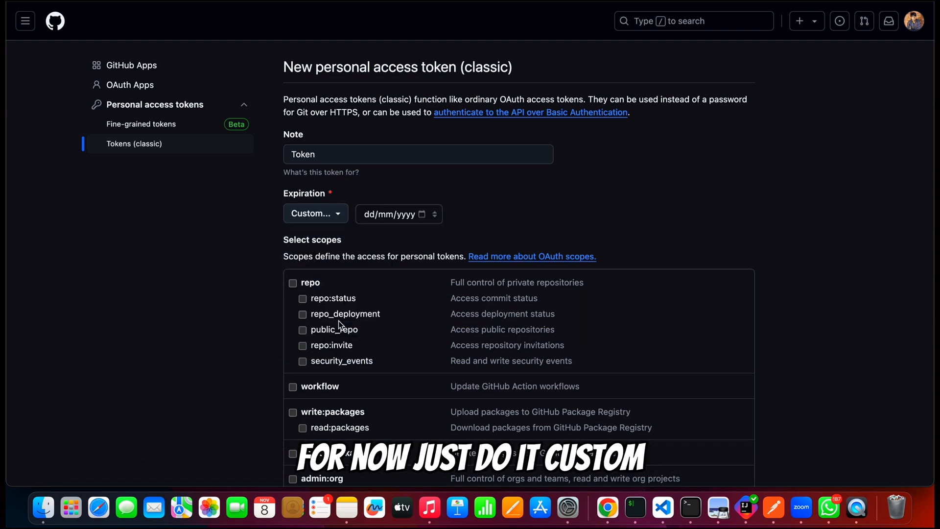
pyautogui.click(396, 215)
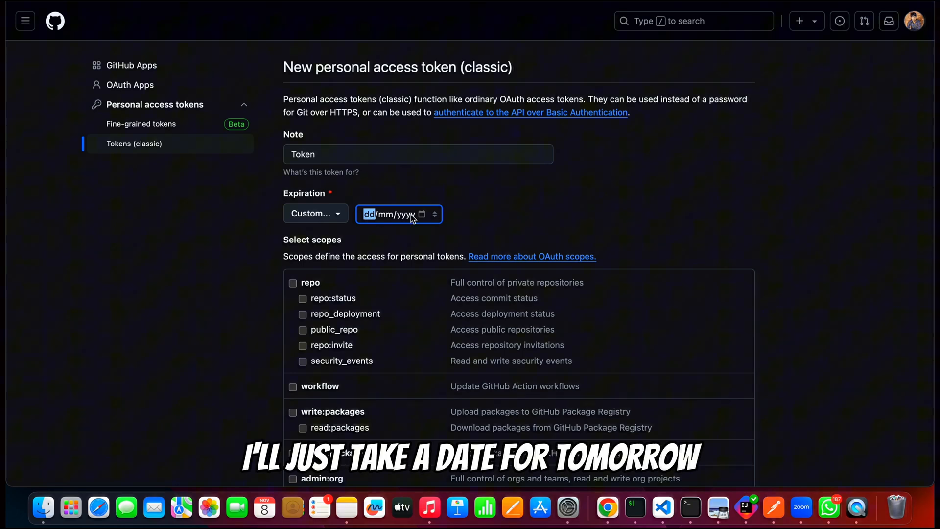
pyautogui.write('16/11/2024')
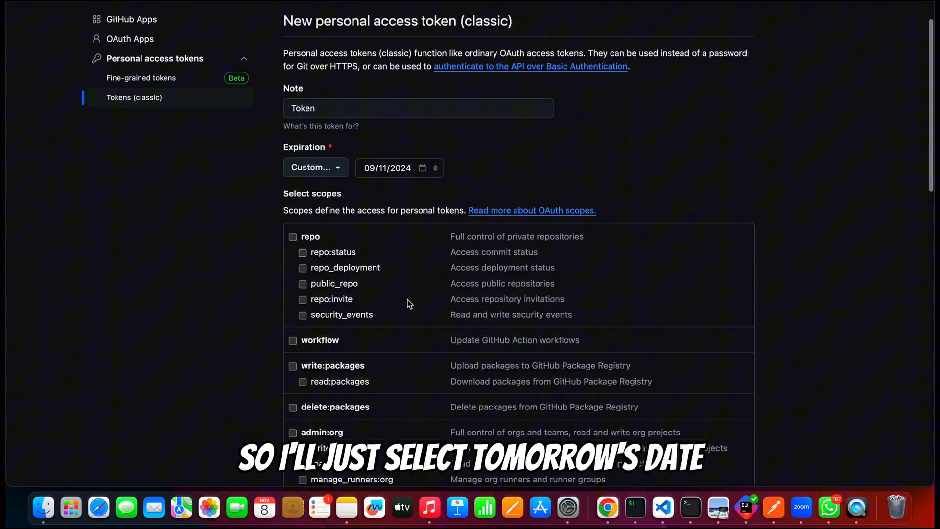
pyautogui.scroll(-3)
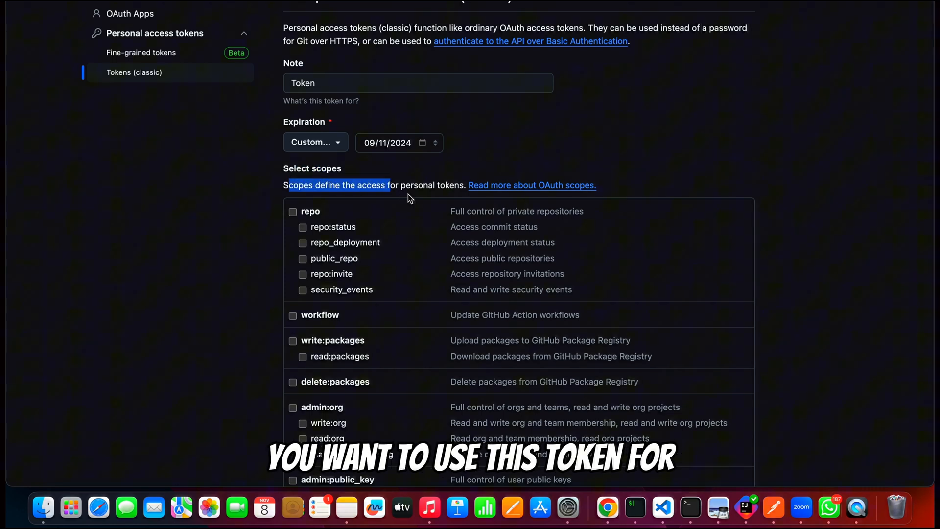
# - Tick every top-level scope, including repo, codespace and project
pyautogui.click(293, 211)
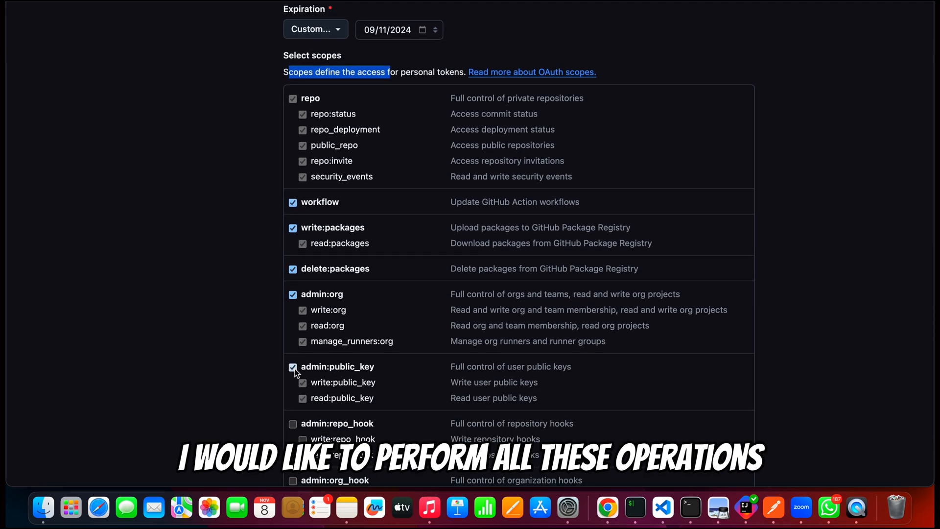
pyautogui.scroll(-3)
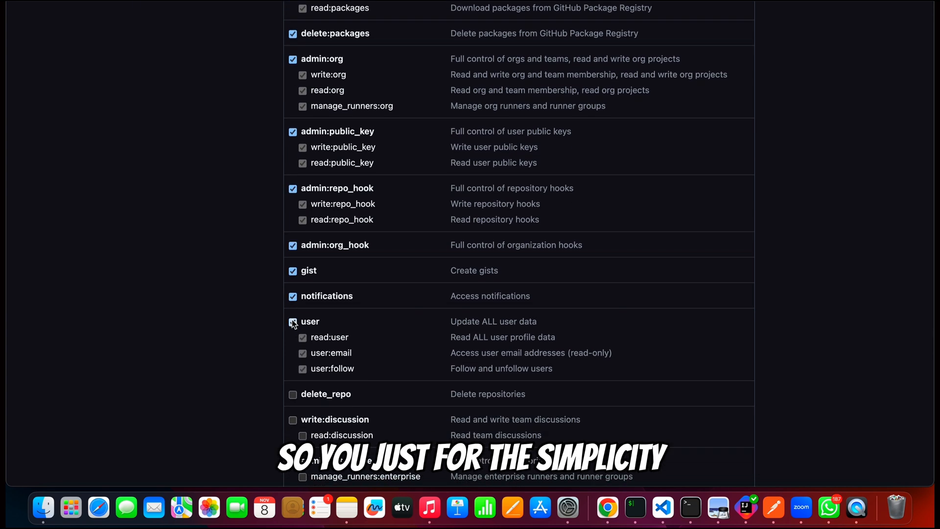
pyautogui.scroll(-3)
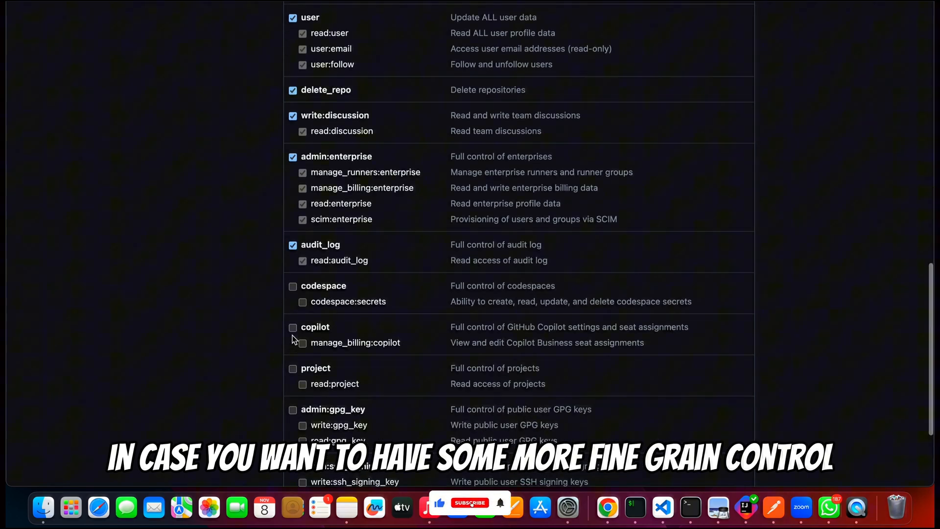
pyautogui.click(293, 286)
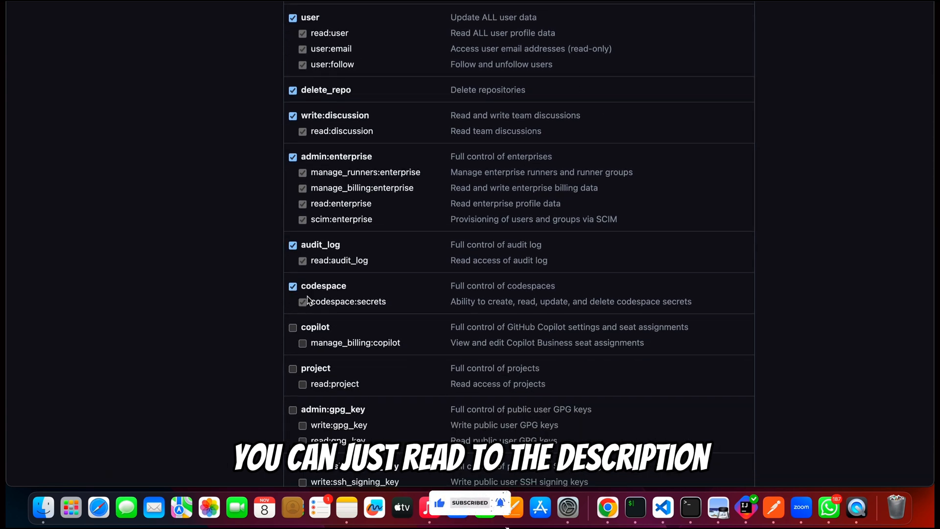
pyautogui.scroll(-3)
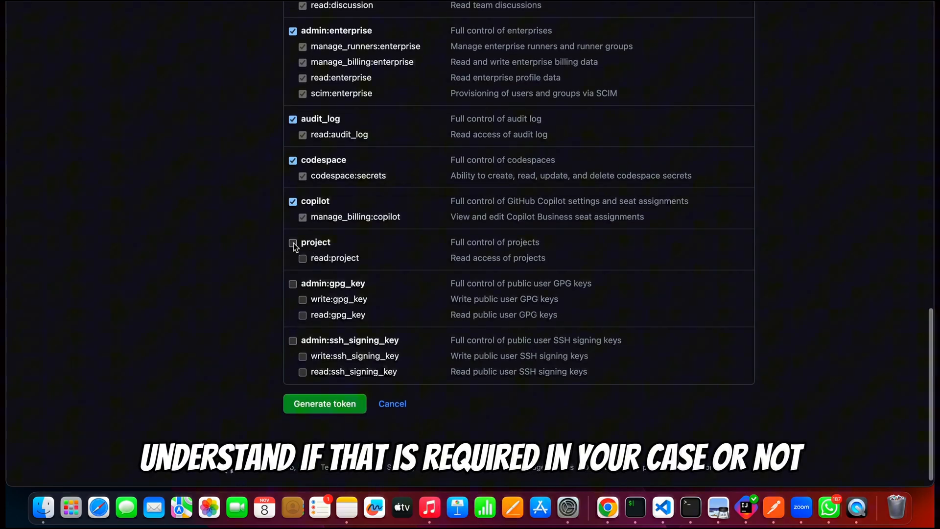
pyautogui.click(293, 242)
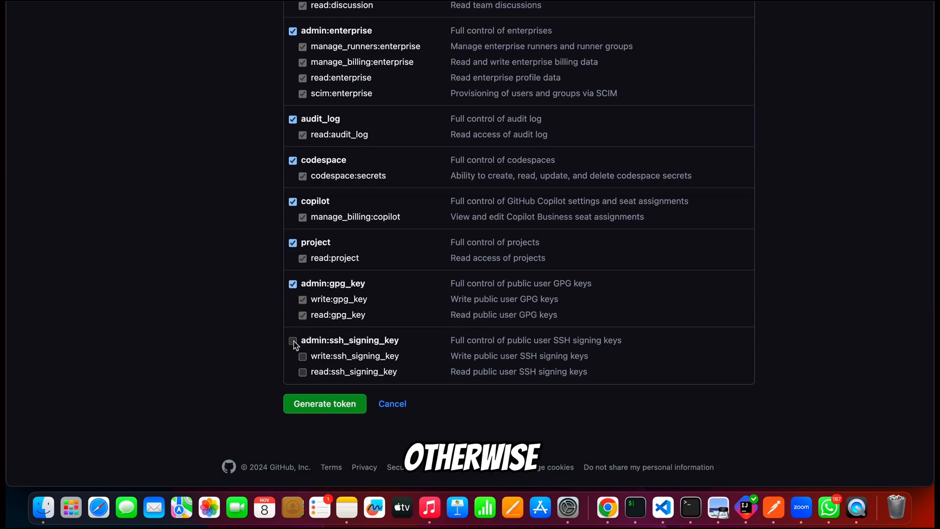
pyautogui.scroll(3)
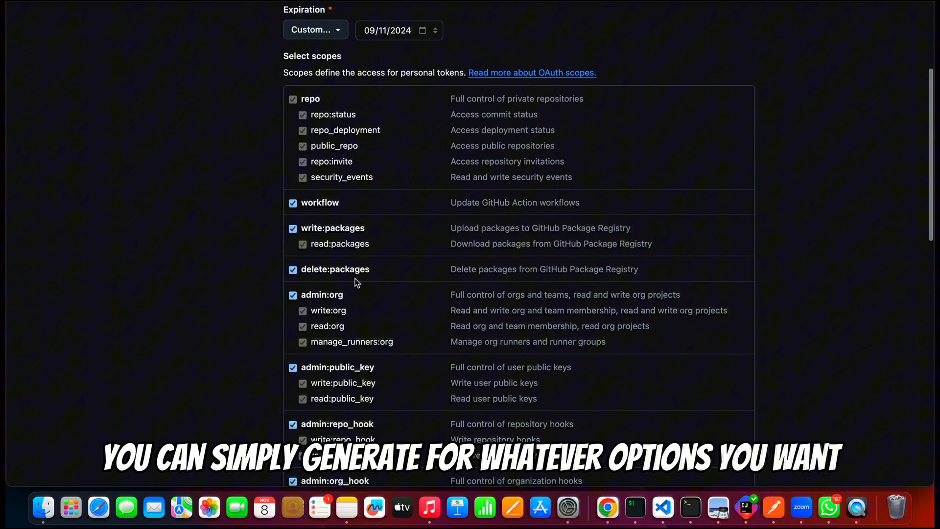
pyautogui.scroll(-3)
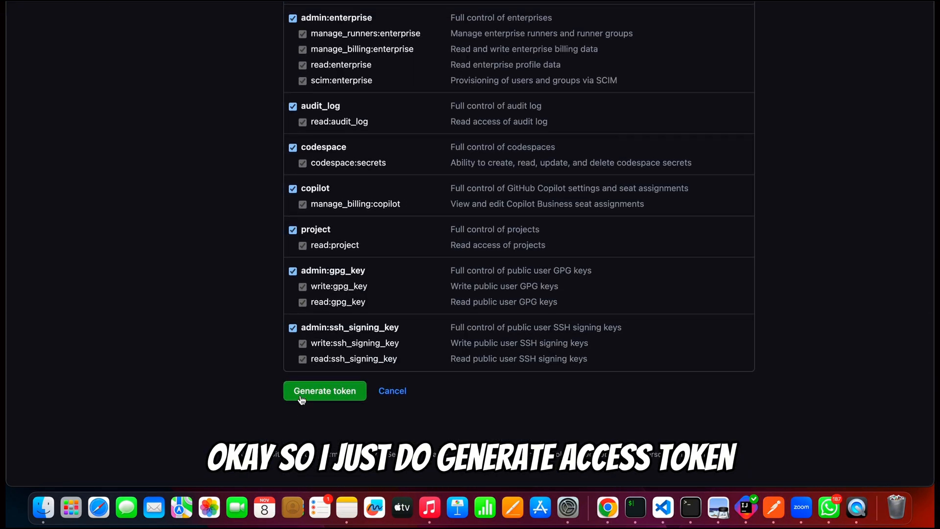
# - Generate the token and copy its value to the clipboard
pyautogui.click(324, 391)
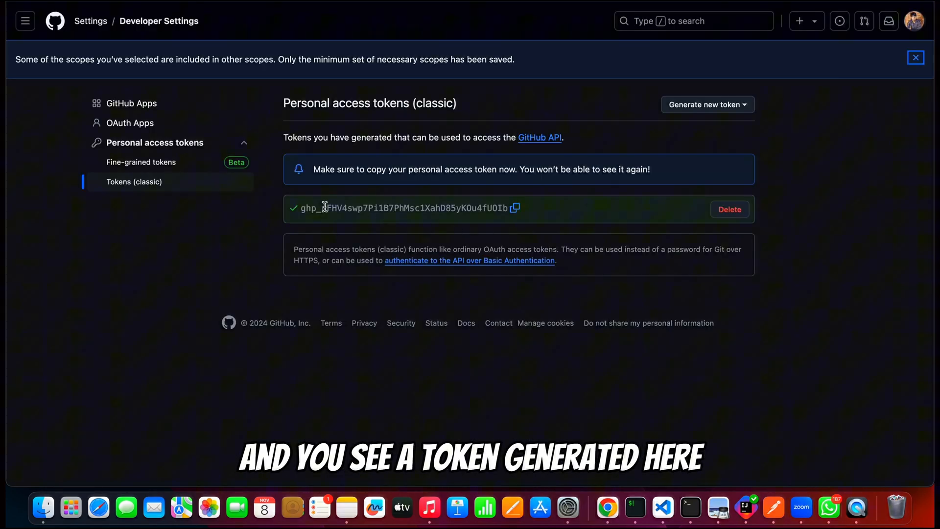
pyautogui.click(513, 208)
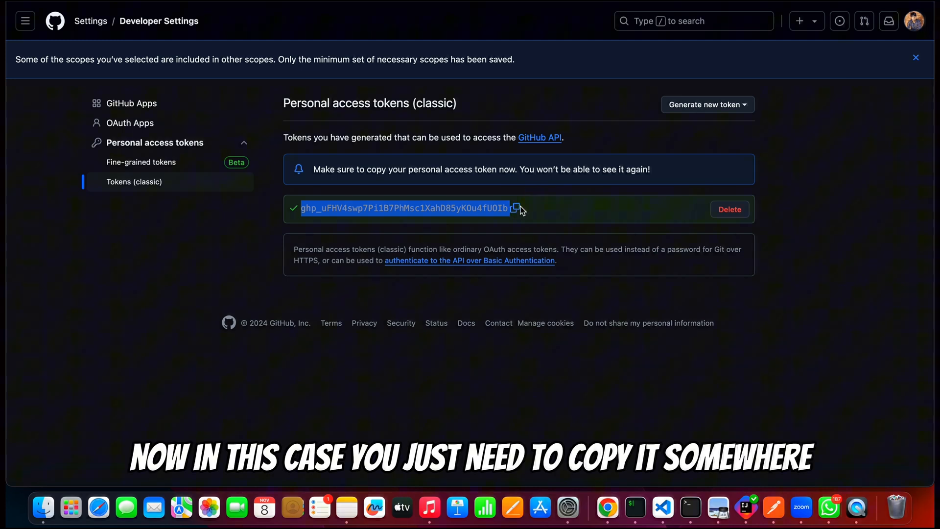
pyautogui.moveTo(508, 208)
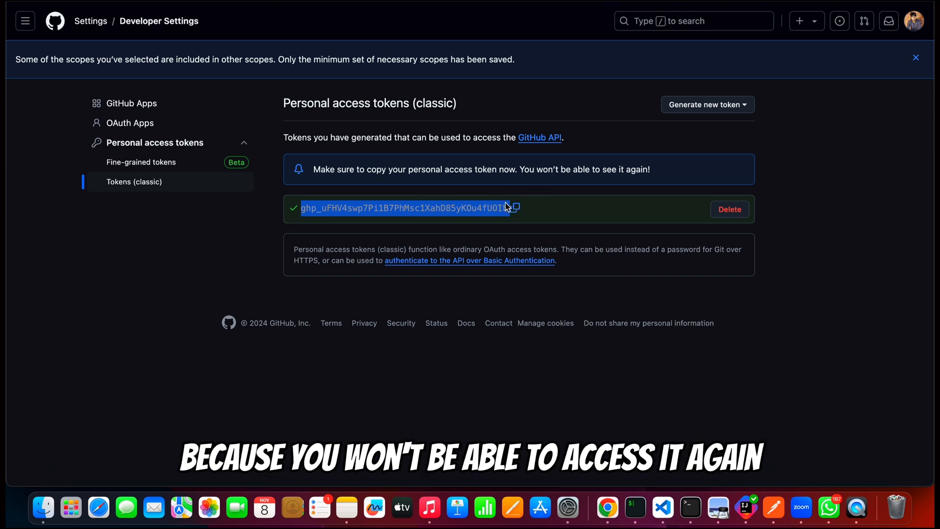
pyautogui.moveTo(528, 217)
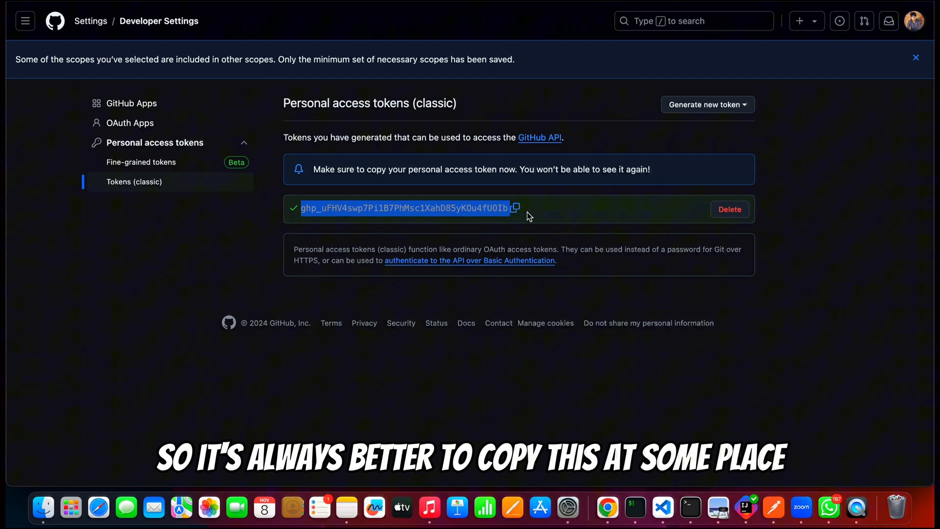
pyautogui.moveTo(596, 248)
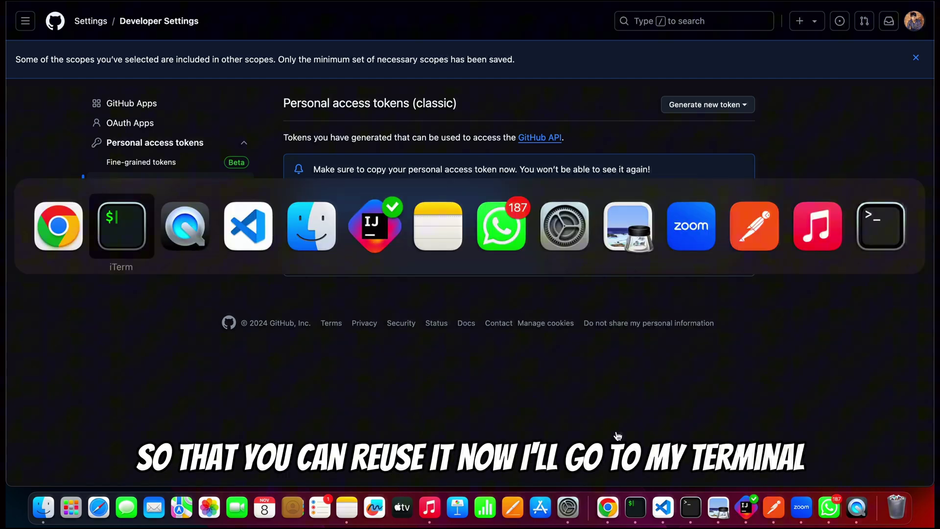
# - Rerun git clone in iTerm, authenticating as 'sunny-shaw' with the token as password
pyautogui.click(121, 226)
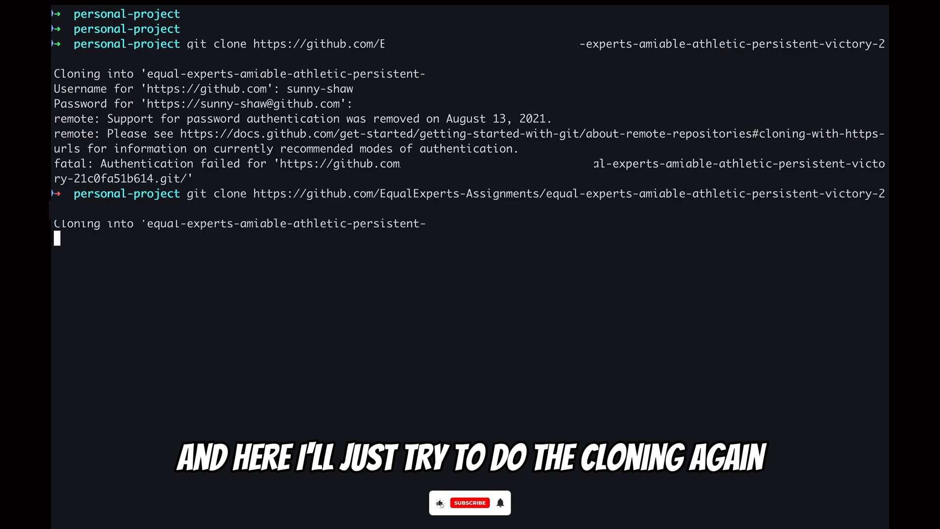
pyautogui.write('sunny-shaw')
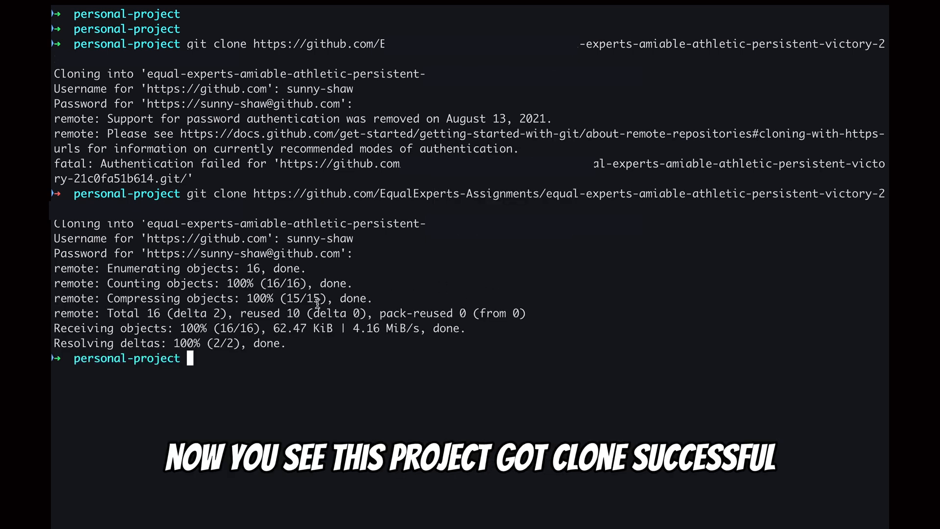
pyautogui.moveTo(110, 277)
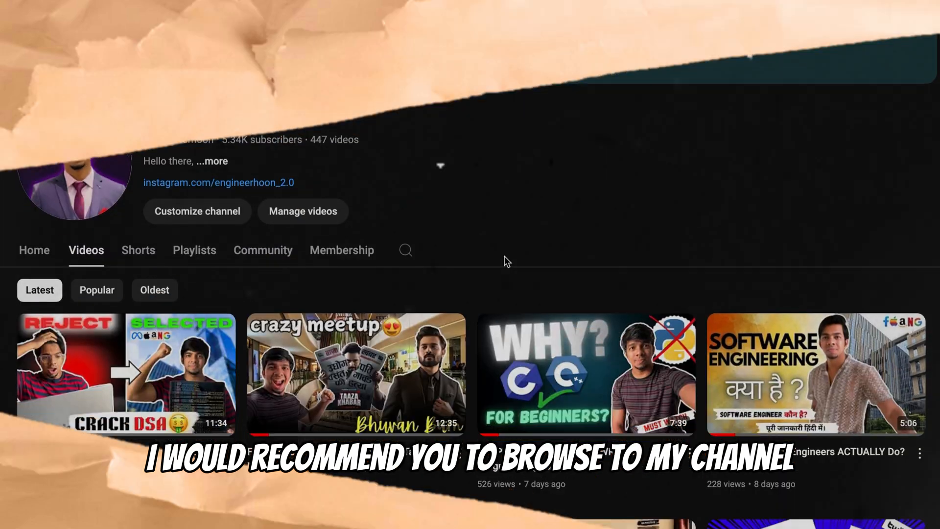
pyautogui.scroll(-3)
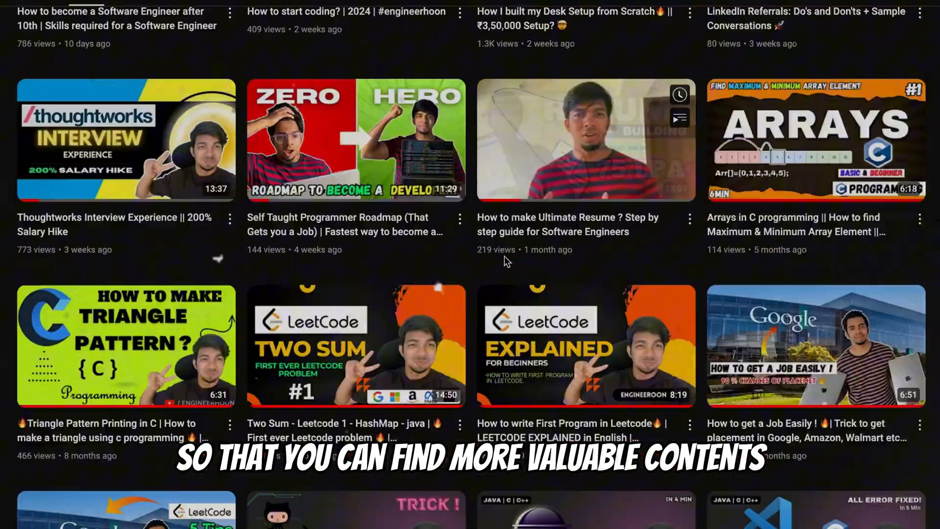
pyautogui.scroll(-3)
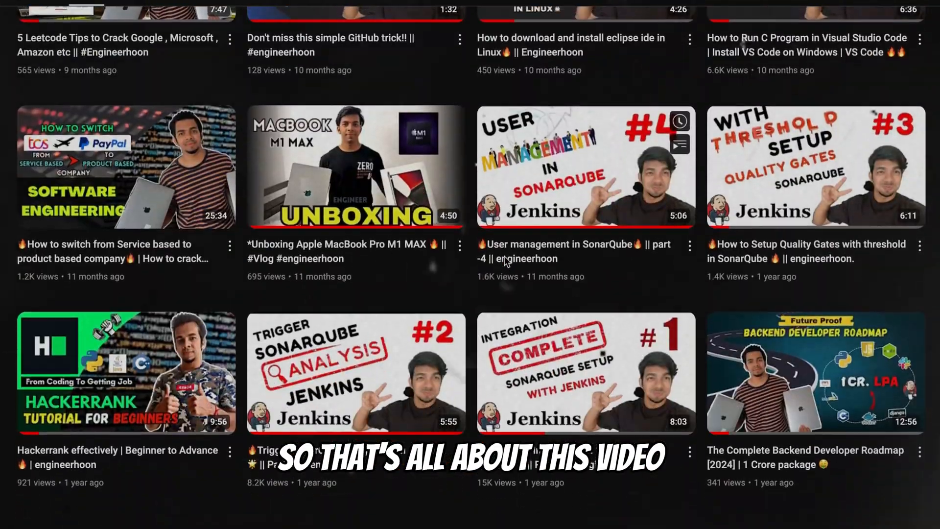